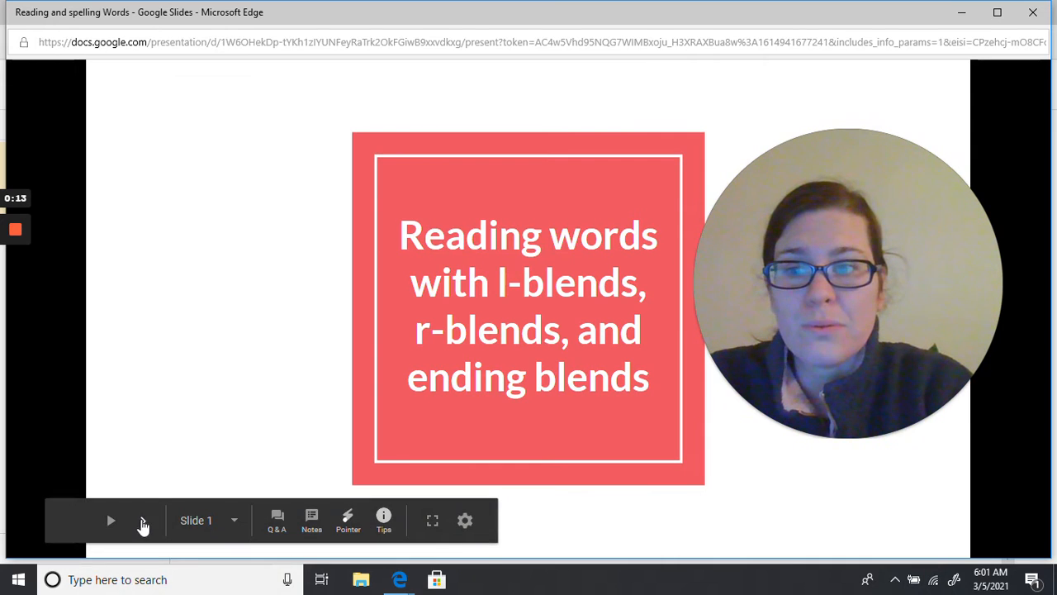
Advance the presentation past the title slide to the modeled word 'print'
left_click(143, 520)
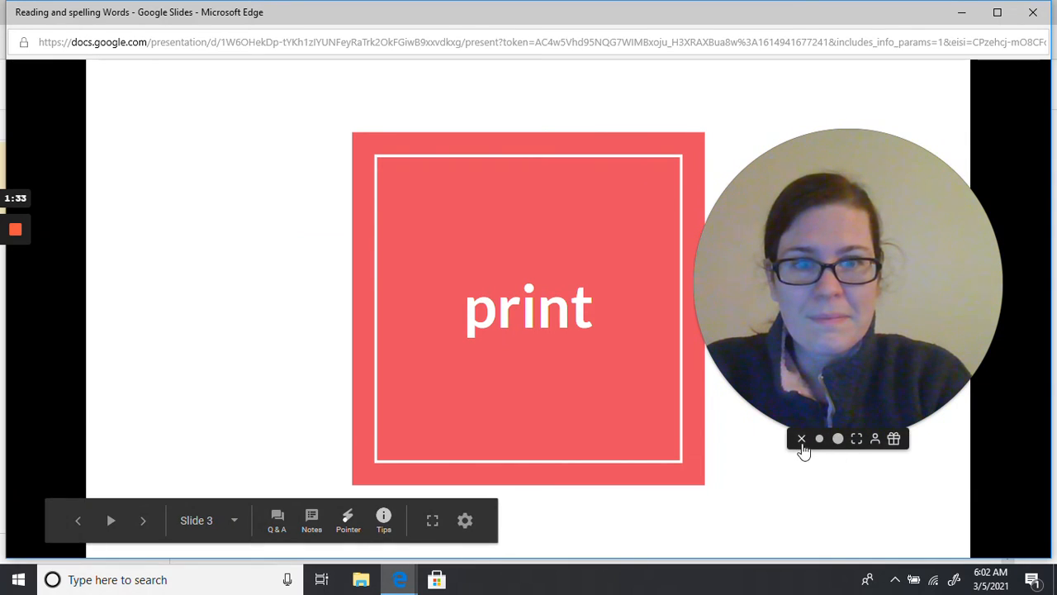
left_click(143, 520)
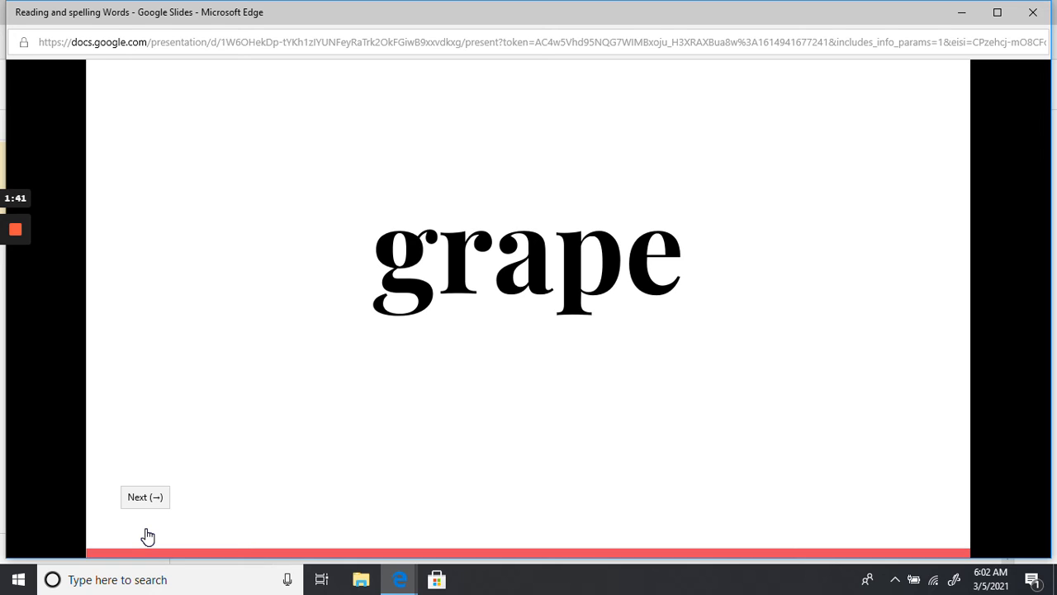
Advance from the 'grape' slide to the practice word 'plant'
left_click(144, 497)
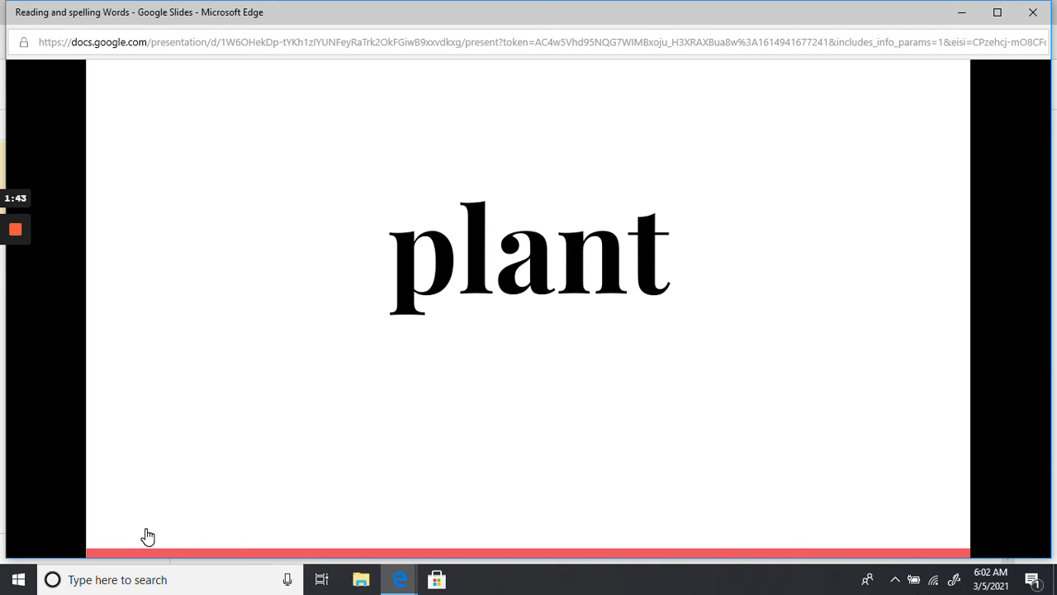